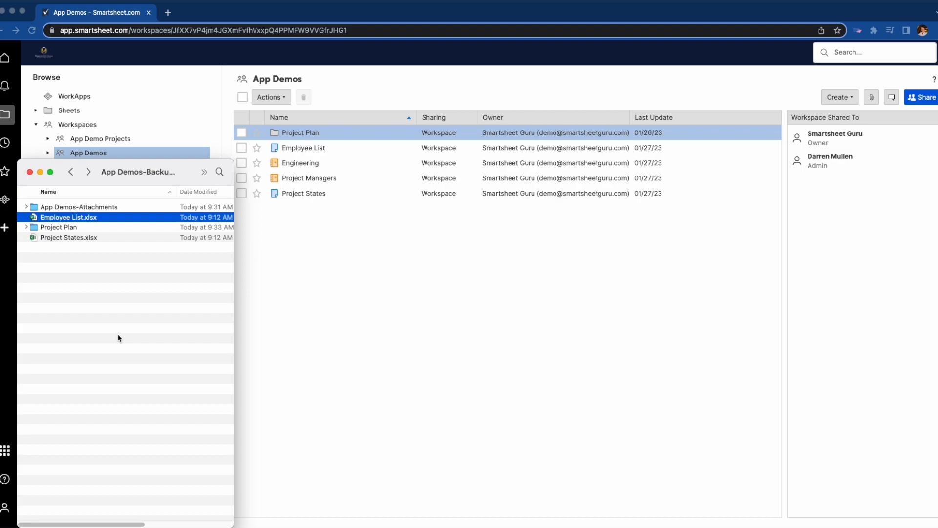
pyautogui.moveTo(75, 236)
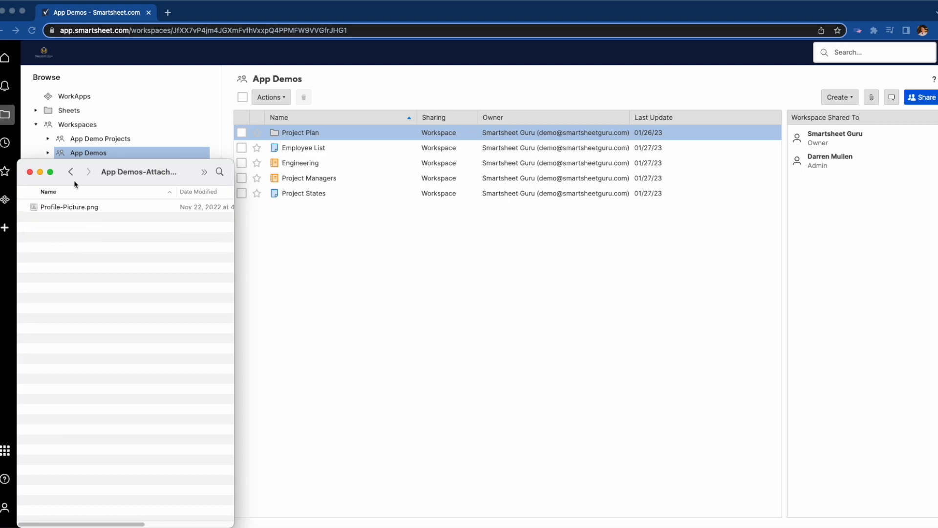
# Step: Leave the App Demos-Backup folder and bring up the Smarter Backup job list
pyautogui.click(70, 172)
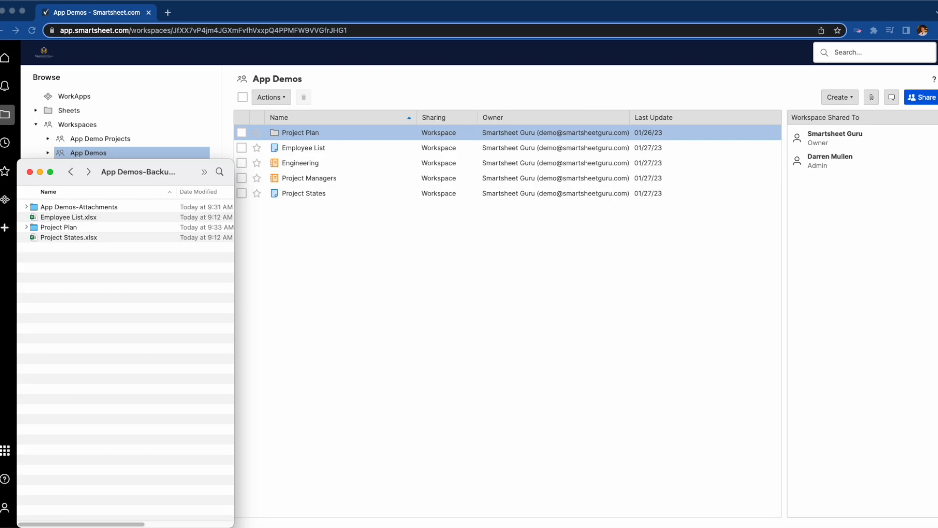
pyautogui.doubleClick(68, 217)
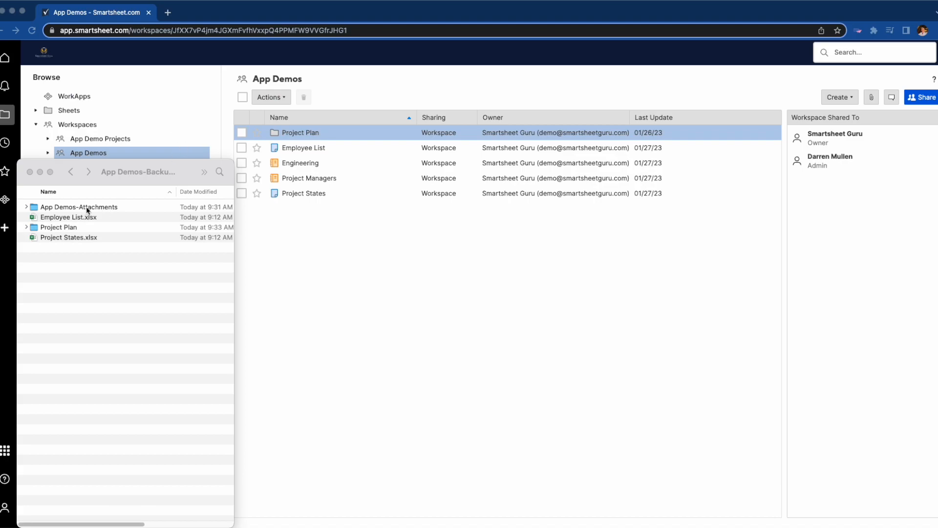
pyautogui.moveTo(288, 172)
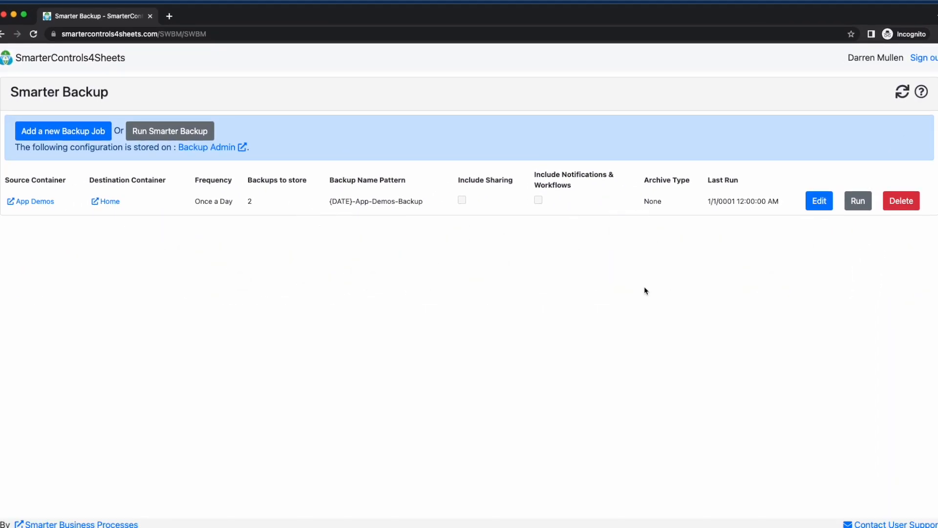
pyautogui.moveTo(386, 258)
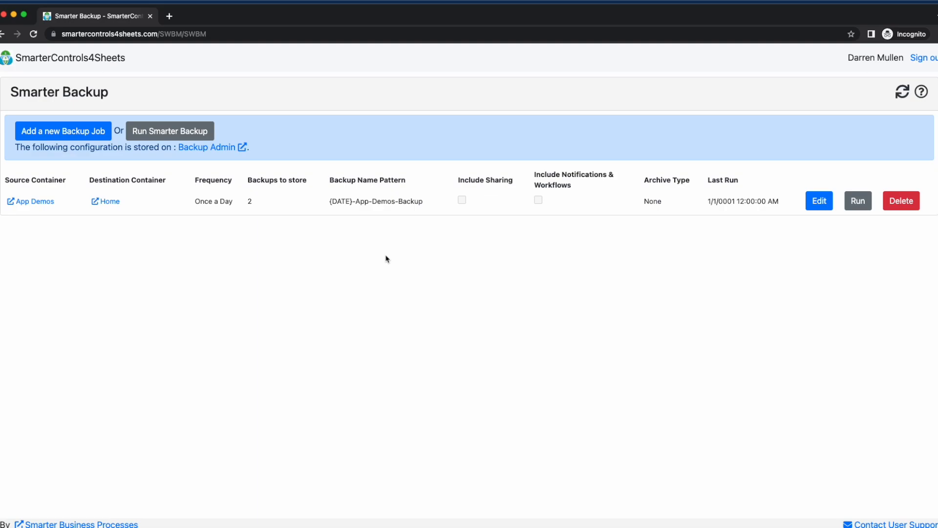
pyautogui.moveTo(353, 201)
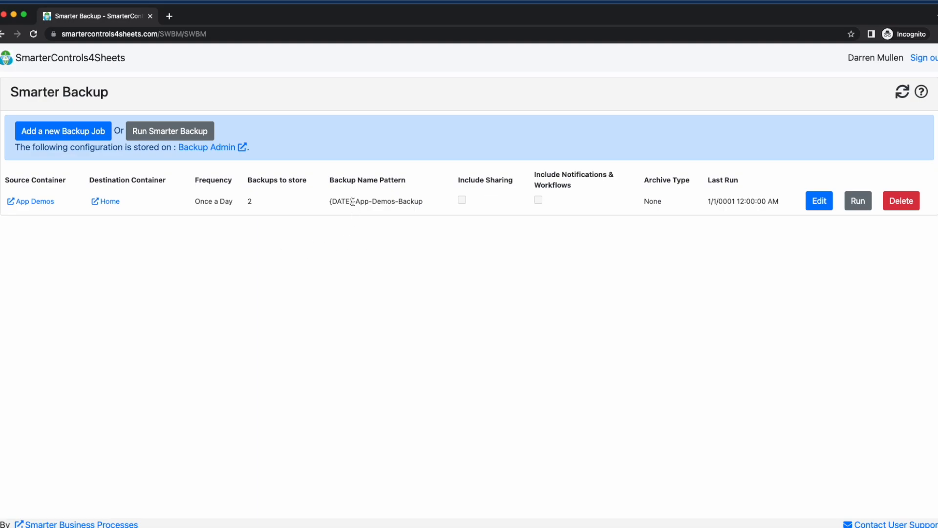
pyautogui.moveTo(355, 217)
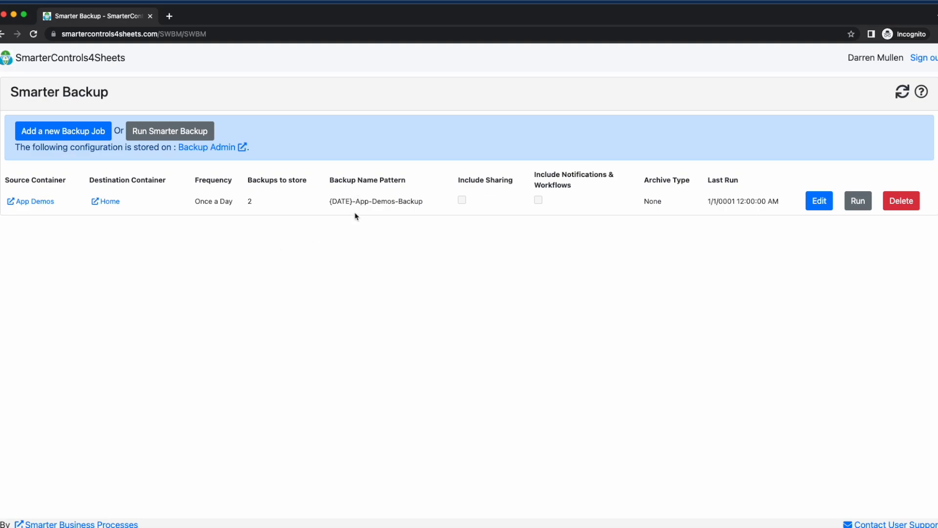
pyautogui.moveTo(353, 212)
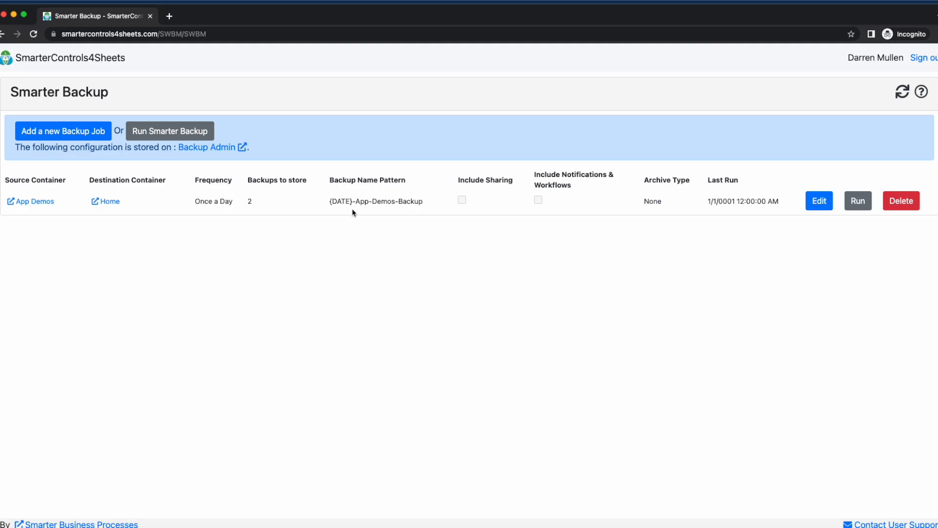
pyautogui.moveTo(430, 218)
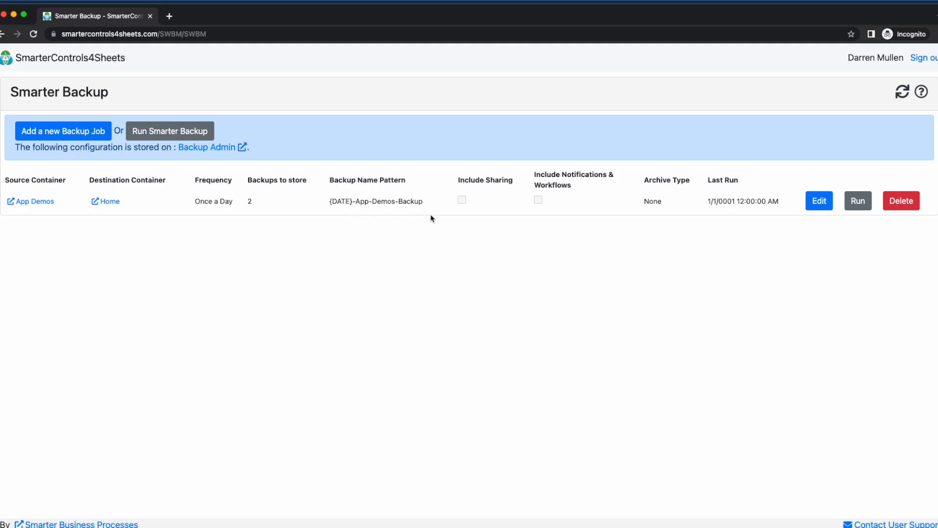
# Step: Run the App Demos job now, creating the 2023-02-17-App-Demos-Backup and updating its last-run time
pyautogui.click(857, 201)
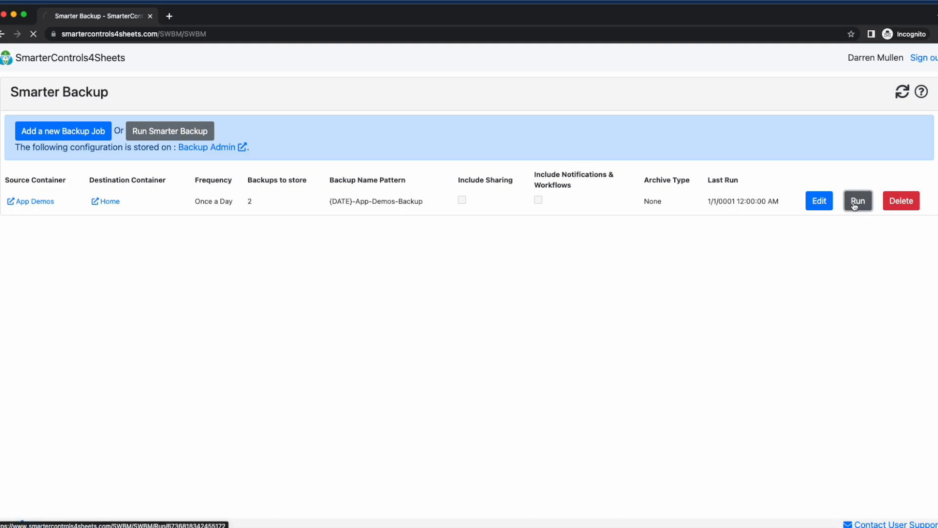
pyautogui.click(857, 201)
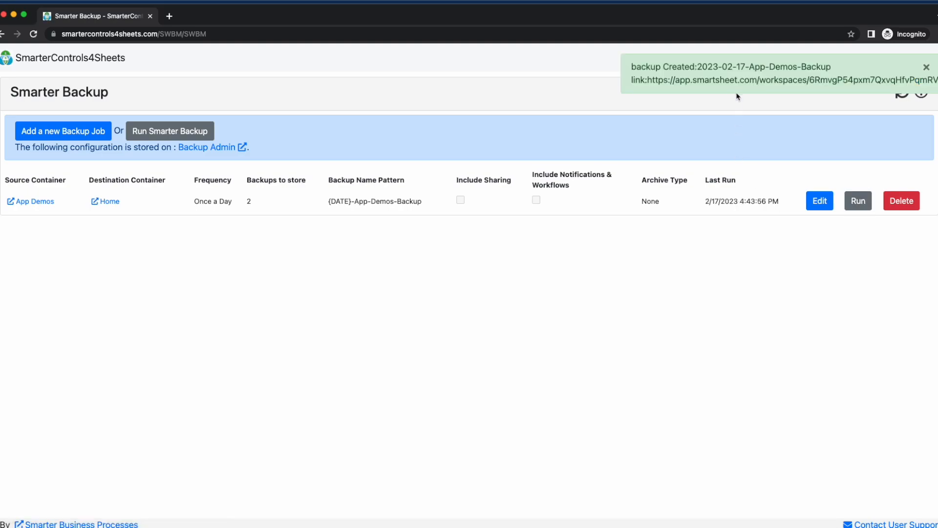
pyautogui.moveTo(305, 50)
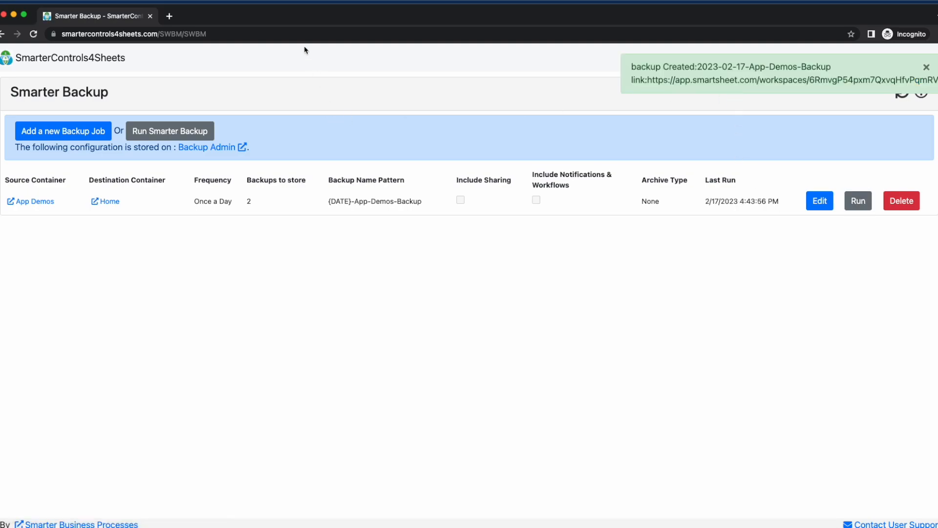
# Step: View the 2023-02-17-App-Demos-Backup workspace's Project Plan folder in Smartsheet, then edit the App Demos job
pyautogui.click(33, 201)
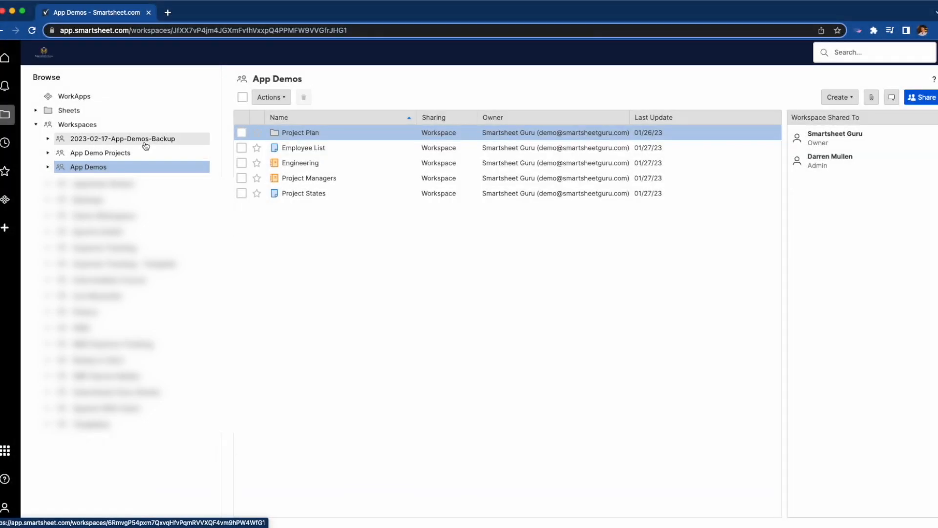
pyautogui.click(122, 138)
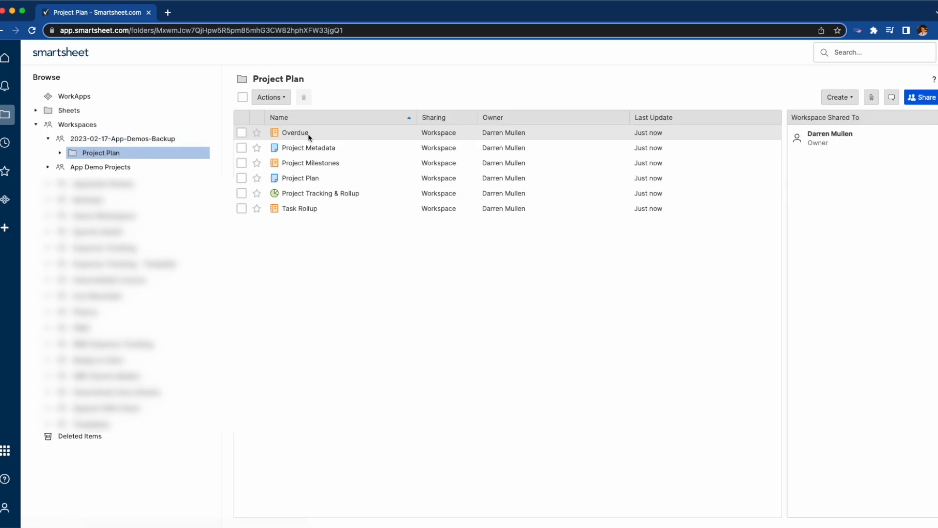
pyautogui.click(294, 132)
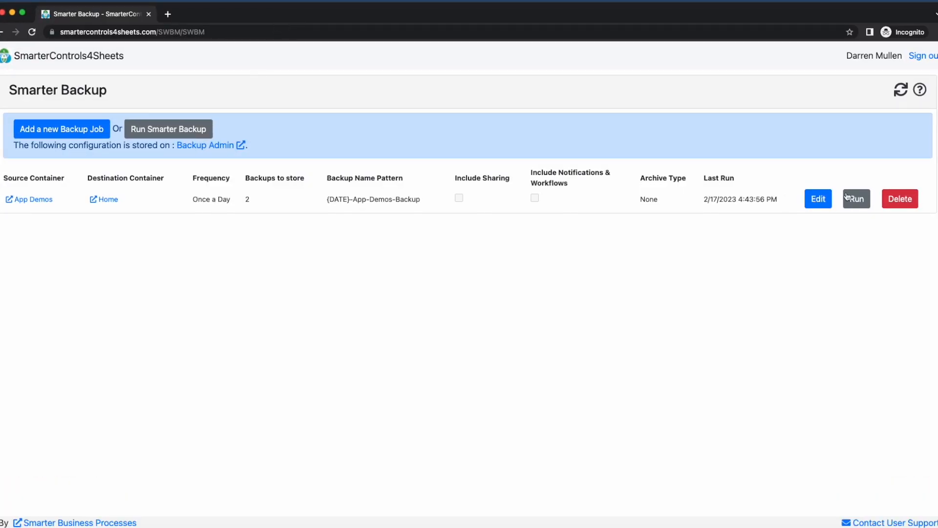
pyautogui.click(817, 199)
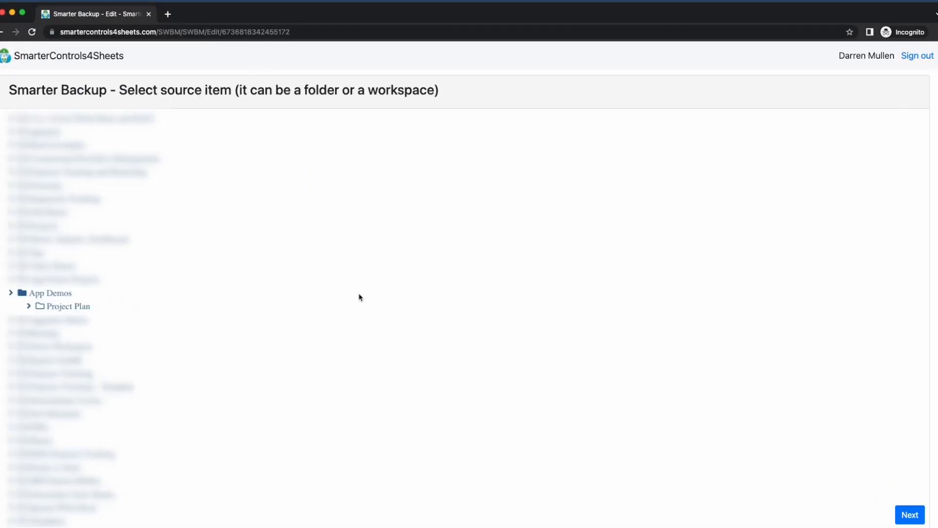
pyautogui.moveTo(304, 108)
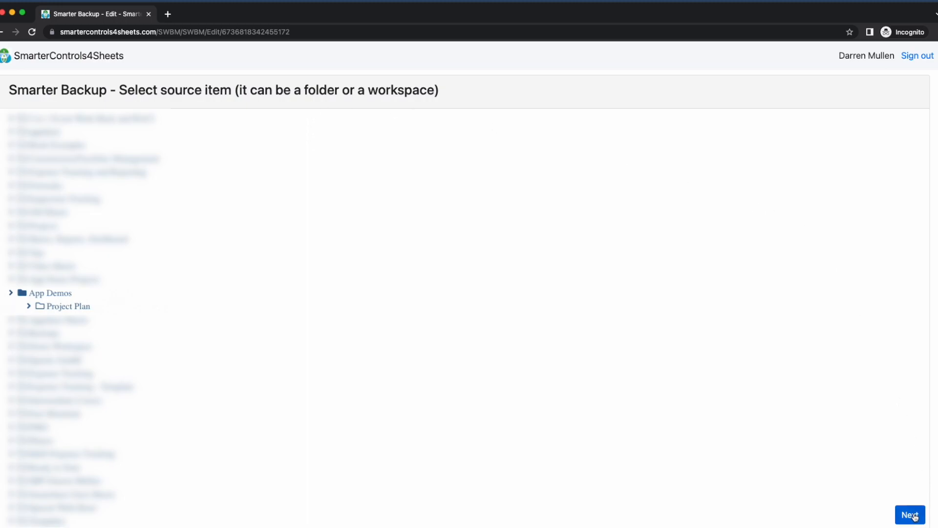
# Step: Keep frequency once a day, two stored backups and the dated App-Demos-Backup name pattern, and save
pyautogui.click(910, 515)
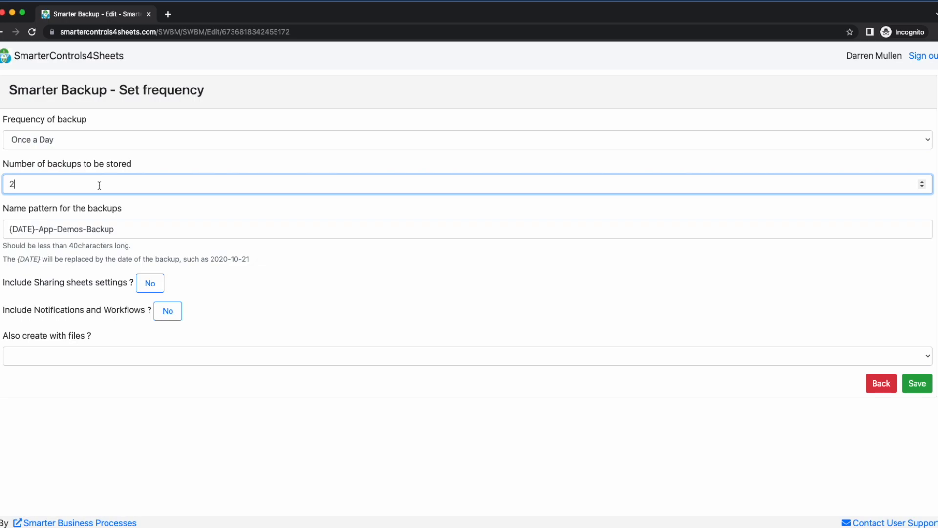
pyautogui.moveTo(278, 302)
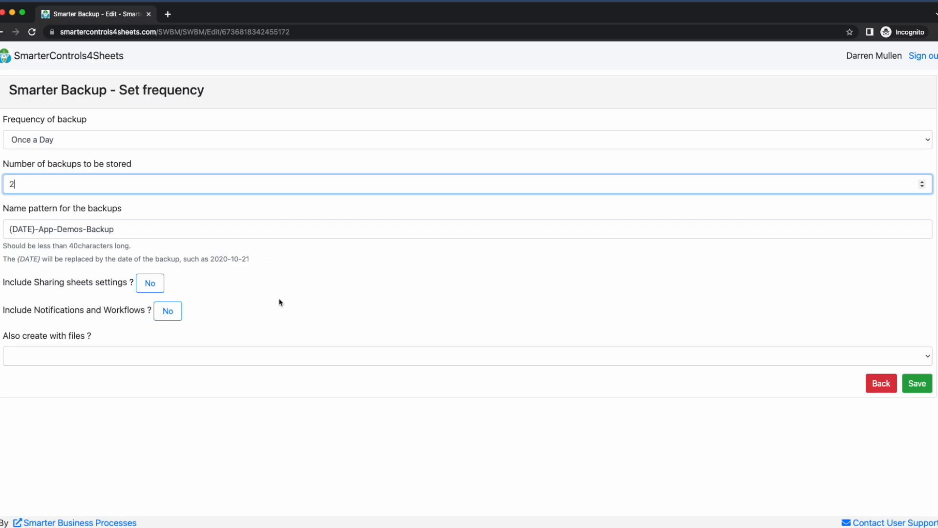
pyautogui.moveTo(221, 295)
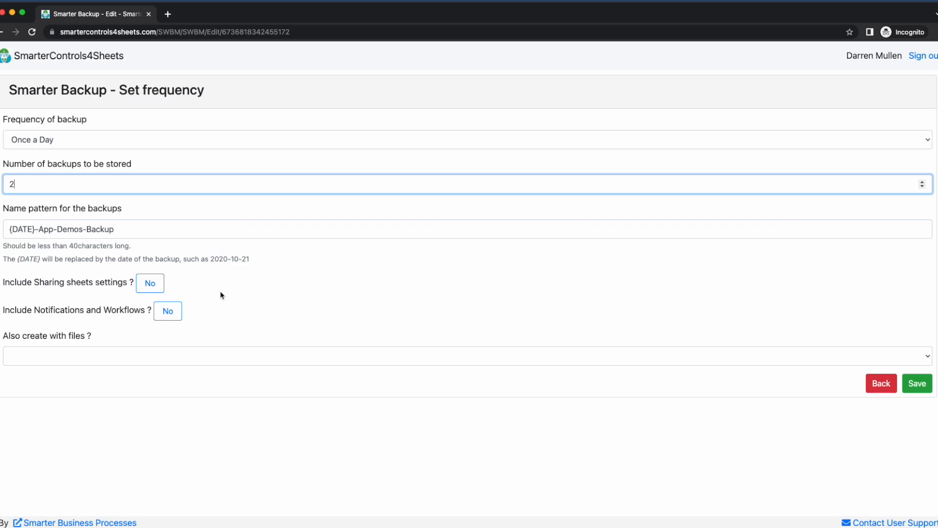
pyautogui.moveTo(202, 317)
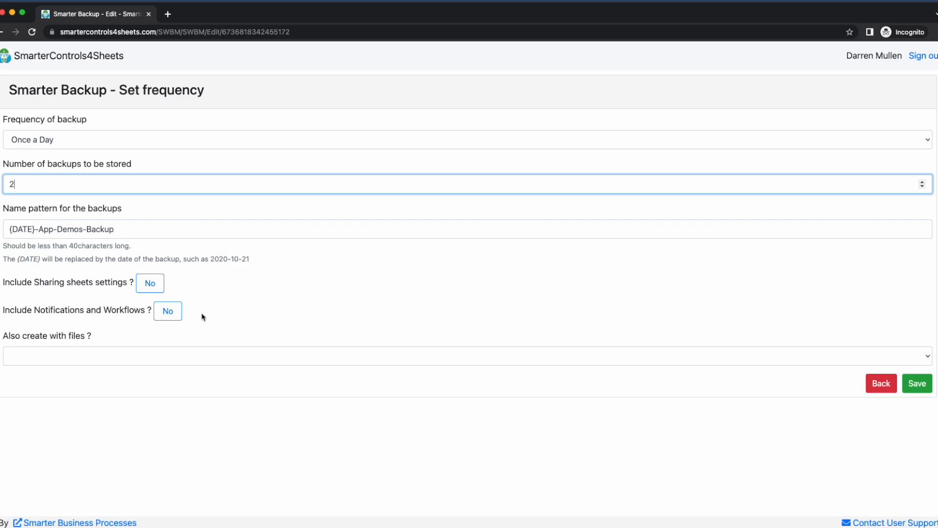
pyautogui.moveTo(307, 309)
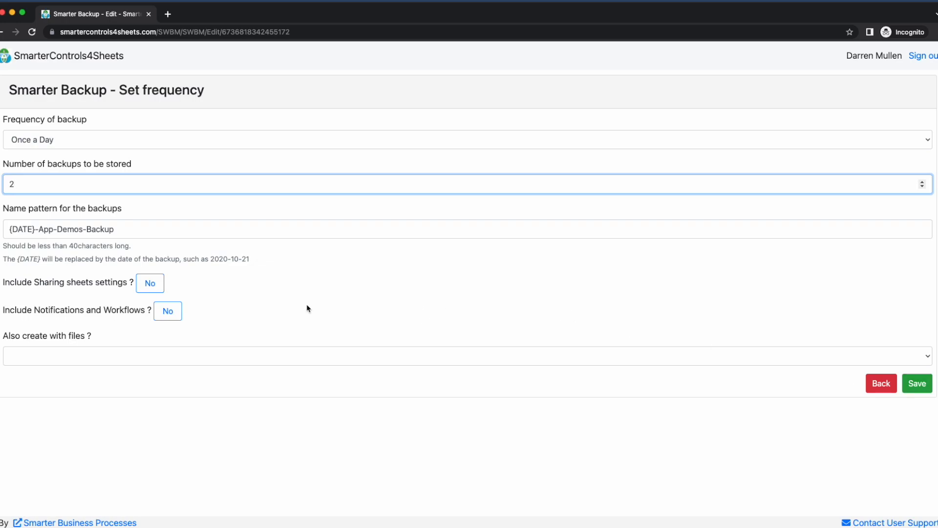
pyautogui.moveTo(239, 321)
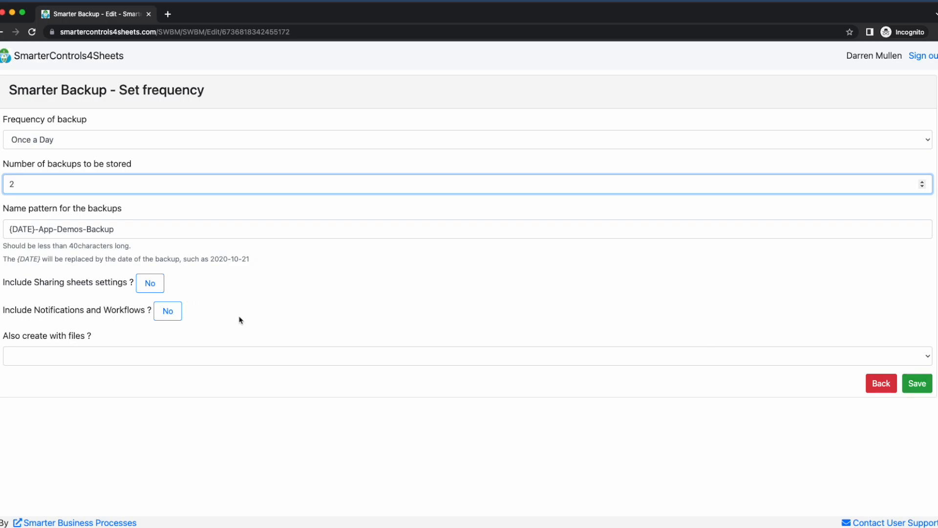
pyautogui.moveTo(900, 351)
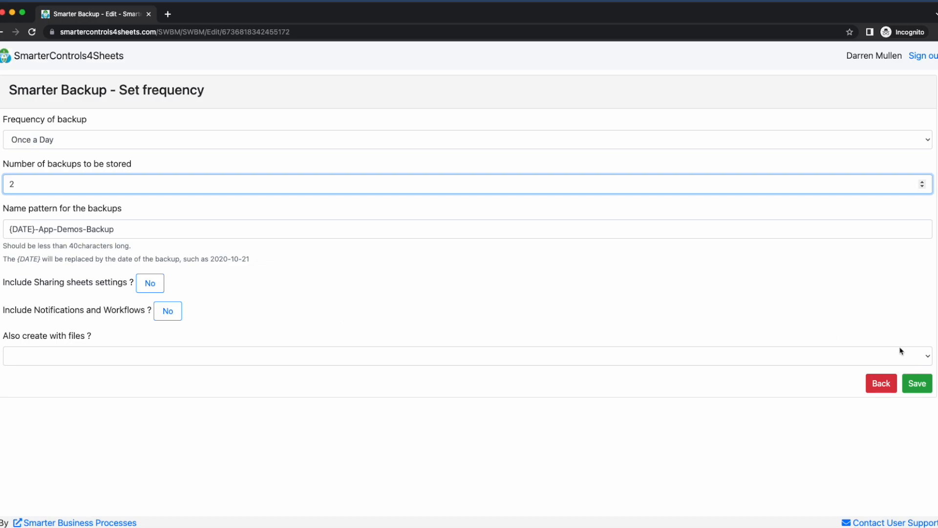
pyautogui.click(916, 383)
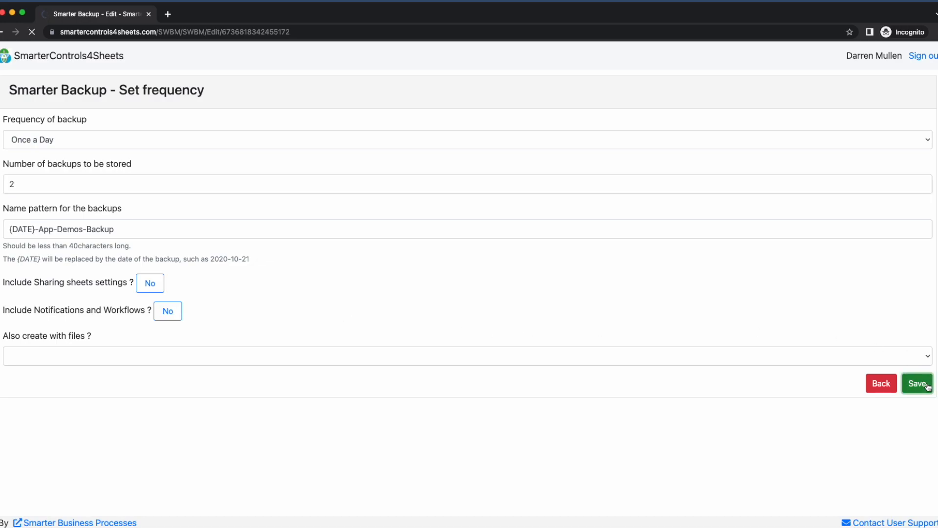
# Step: Return to the job list showing 'Backup Manager Settings saved.' with App Demos at once a day, two backups
pyautogui.click(917, 383)
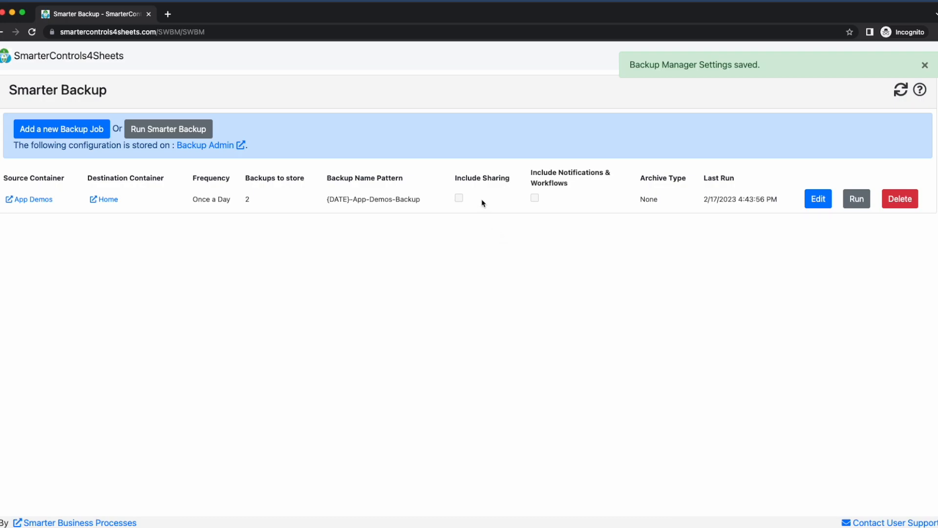
pyautogui.moveTo(854, 229)
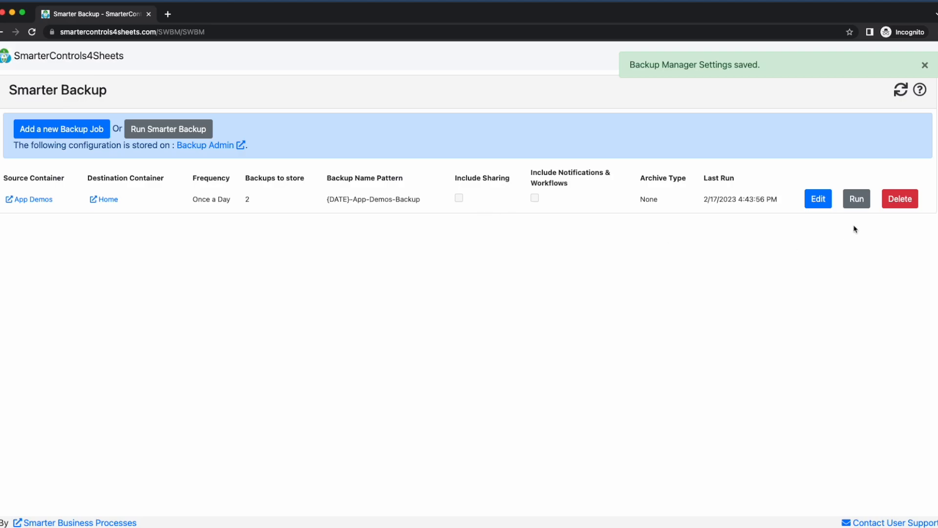